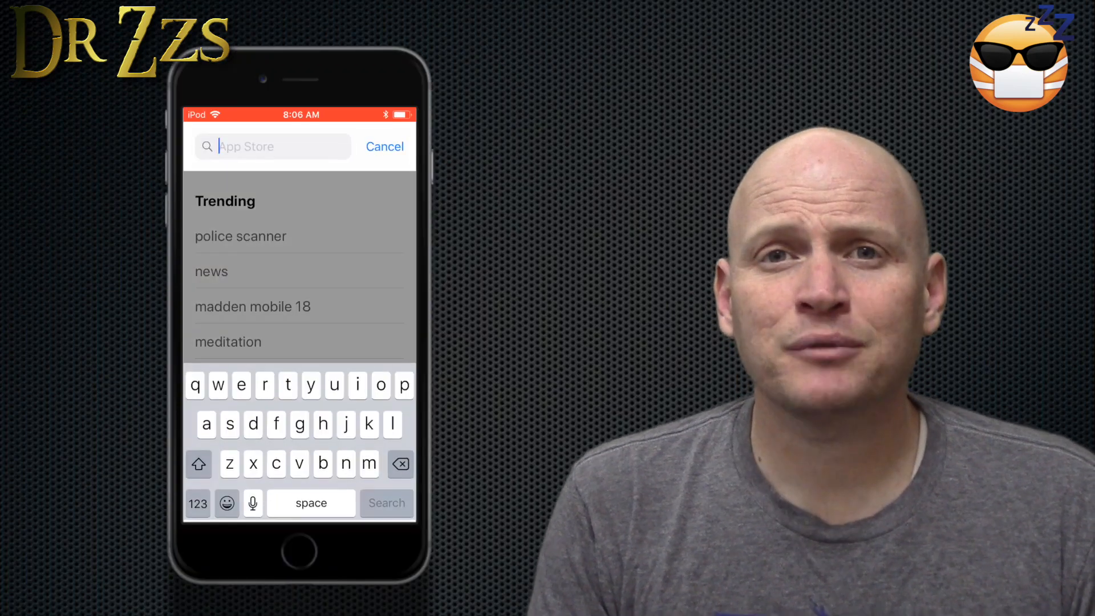
Search the App Store for "home ass" to find the Home Assistant app.
{"action": "type", "text": "home ass"}
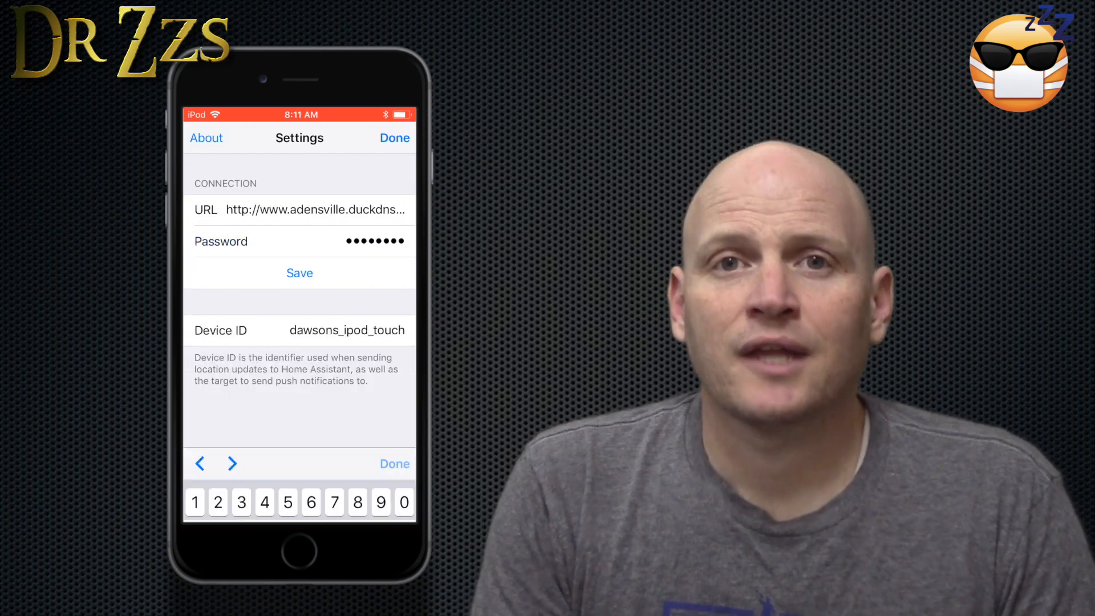
Save the server connection details and allow the app to send notifications.
{"action": "left_click", "coordinate": [394, 463]}
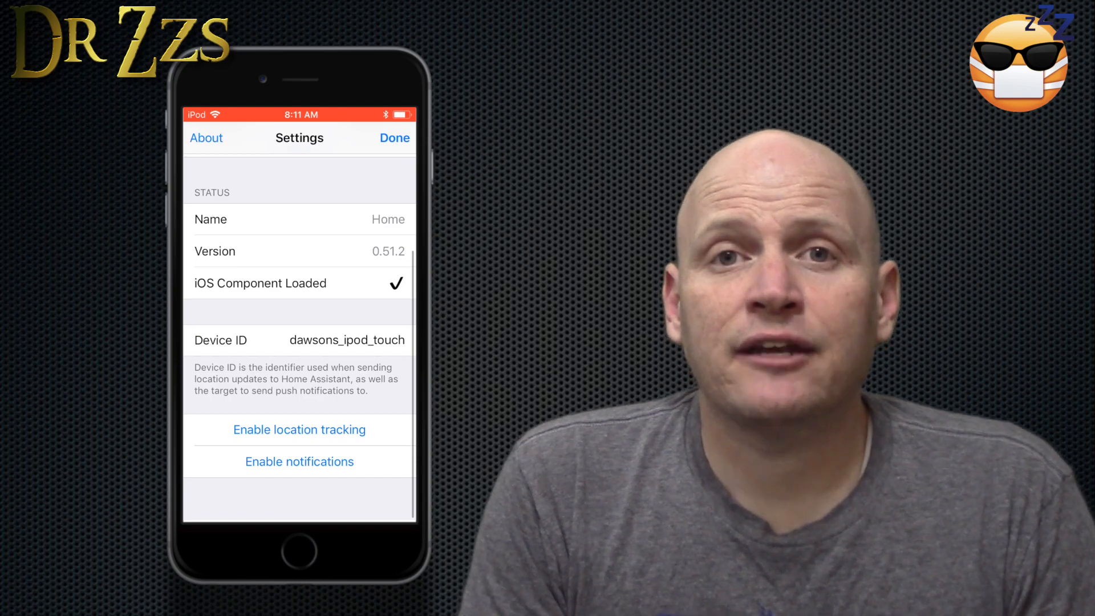
{"action": "left_click", "coordinate": [299, 429]}
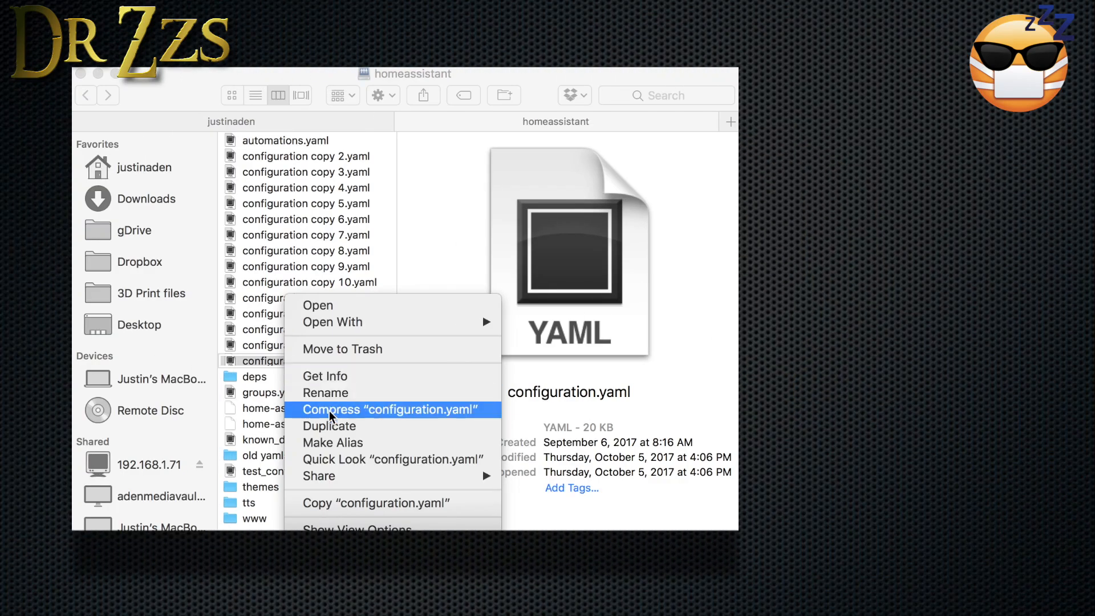
Back up configuration.yaml in Finder before editing it.
{"action": "left_click", "coordinate": [329, 425]}
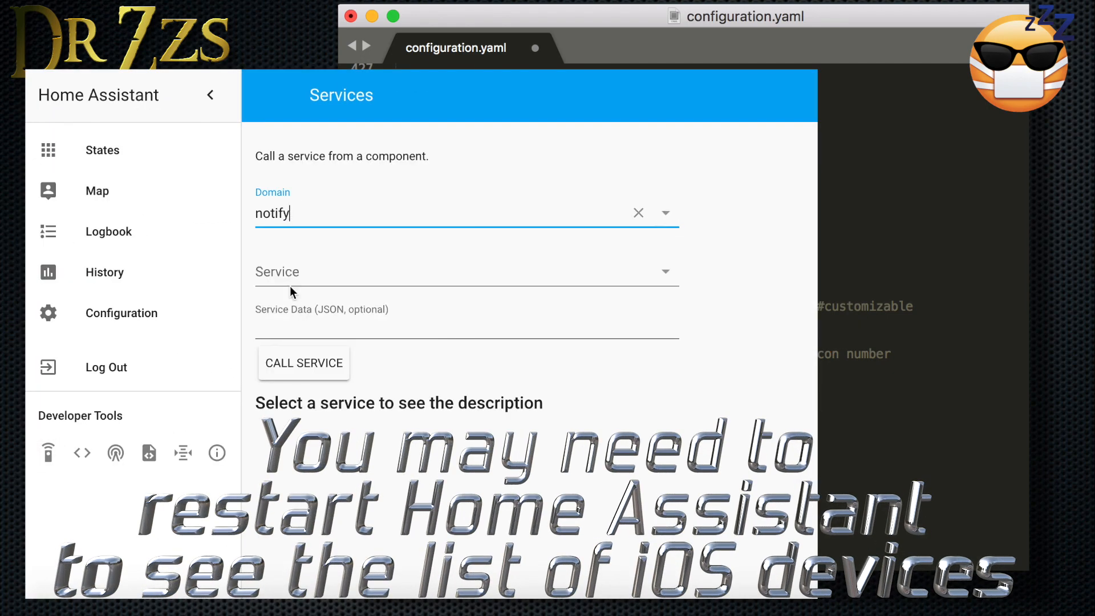
Target the iPhone's ios_ notify service in the Services tool and copy its name.
{"action": "left_click", "coordinate": [465, 271]}
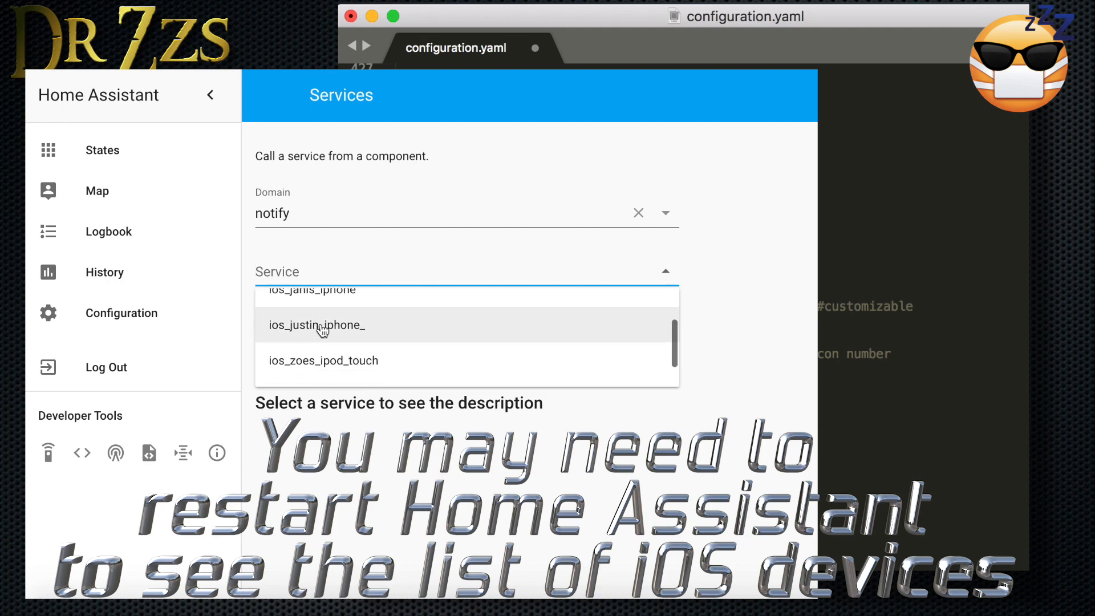
{"action": "left_click", "coordinate": [316, 325]}
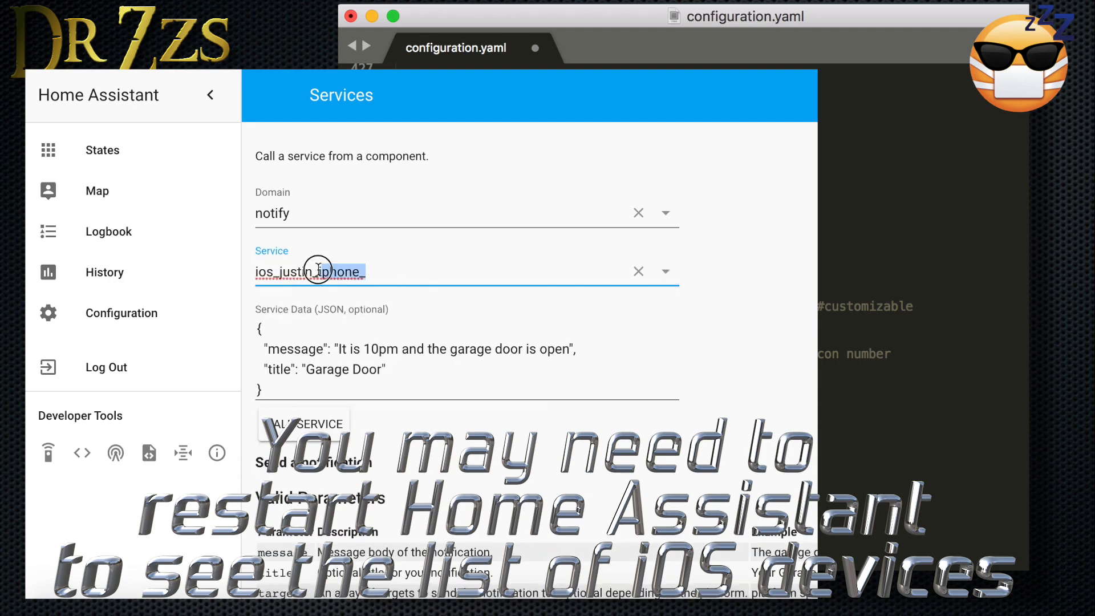
{"action": "right_click", "coordinate": [318, 271]}
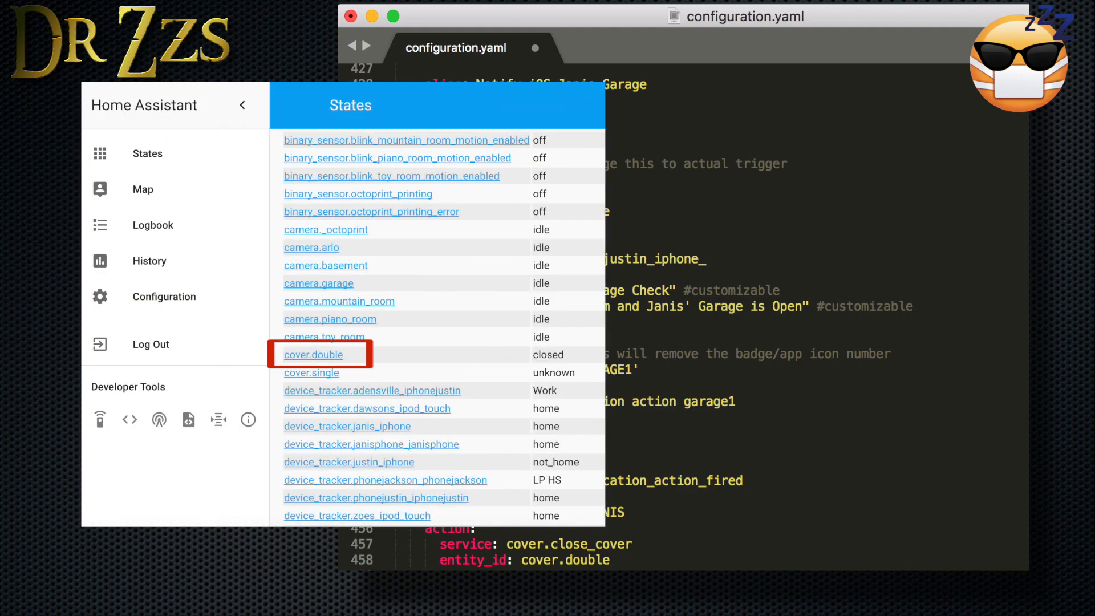
Go to the server configuration tools after adding the cover.close_cover automation for cover.double.
{"action": "left_click", "coordinate": [163, 297]}
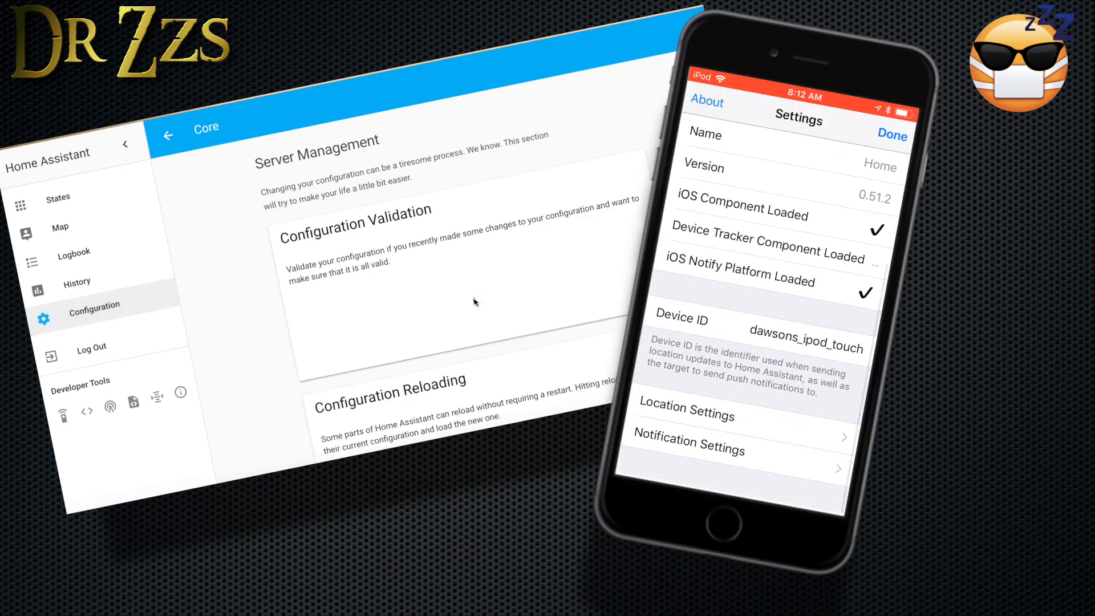
Import push settings from Home Assistant into the iOS app.
{"action": "left_click", "coordinate": [480, 300]}
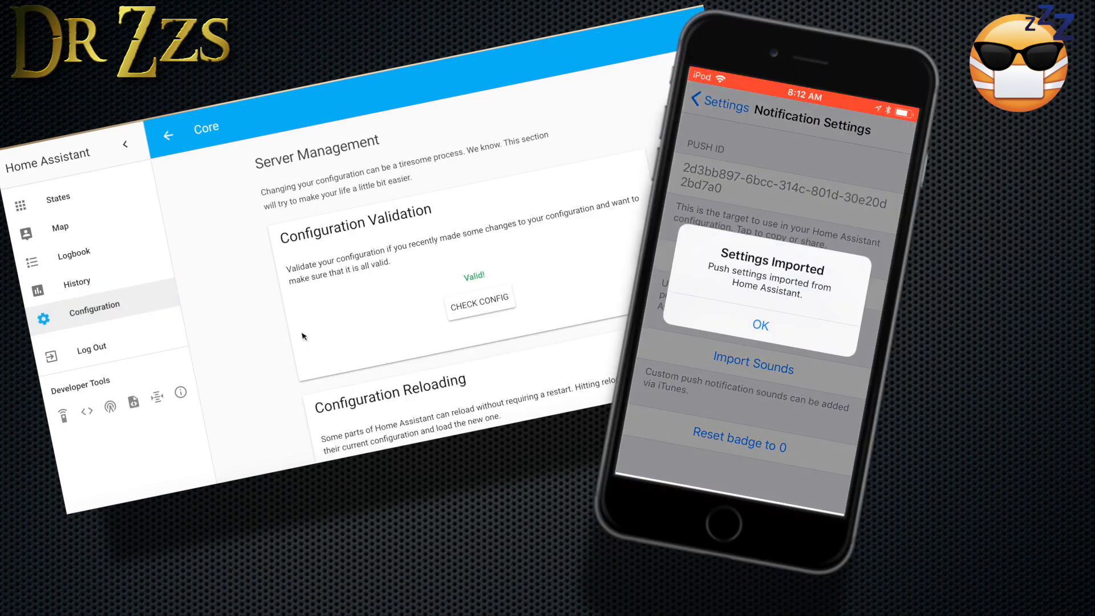